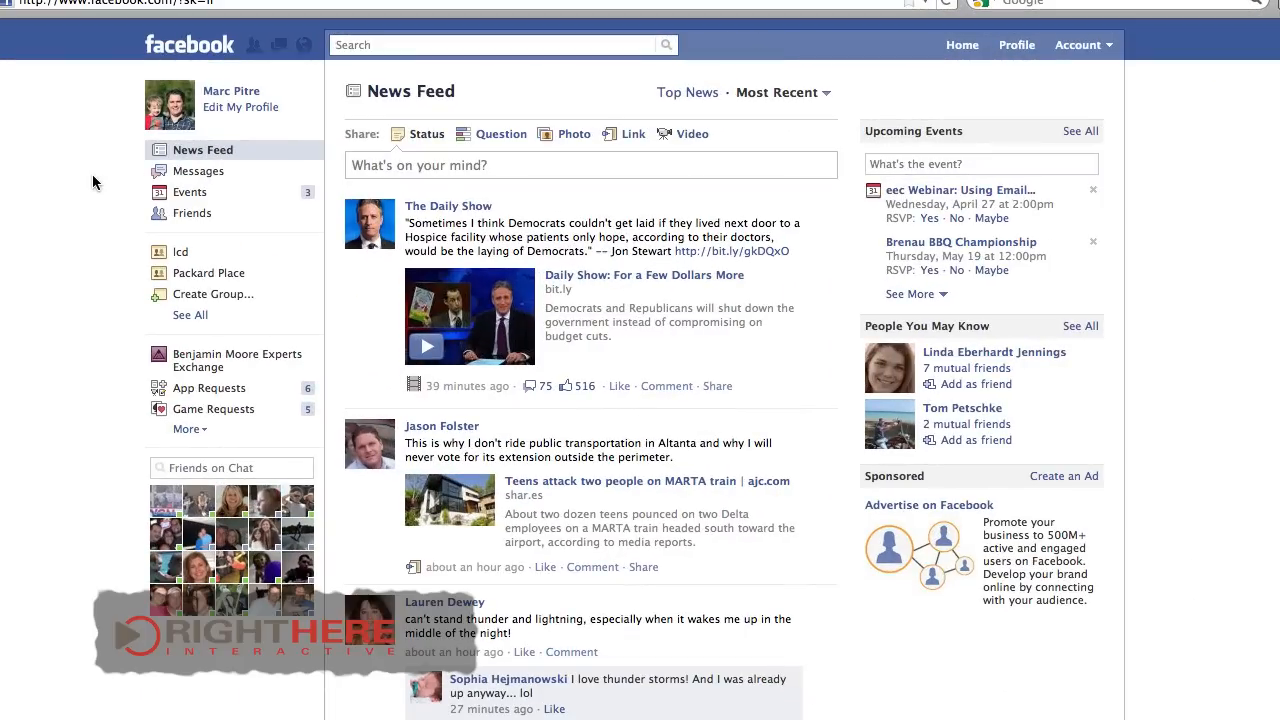
mouse_move(162, 98)
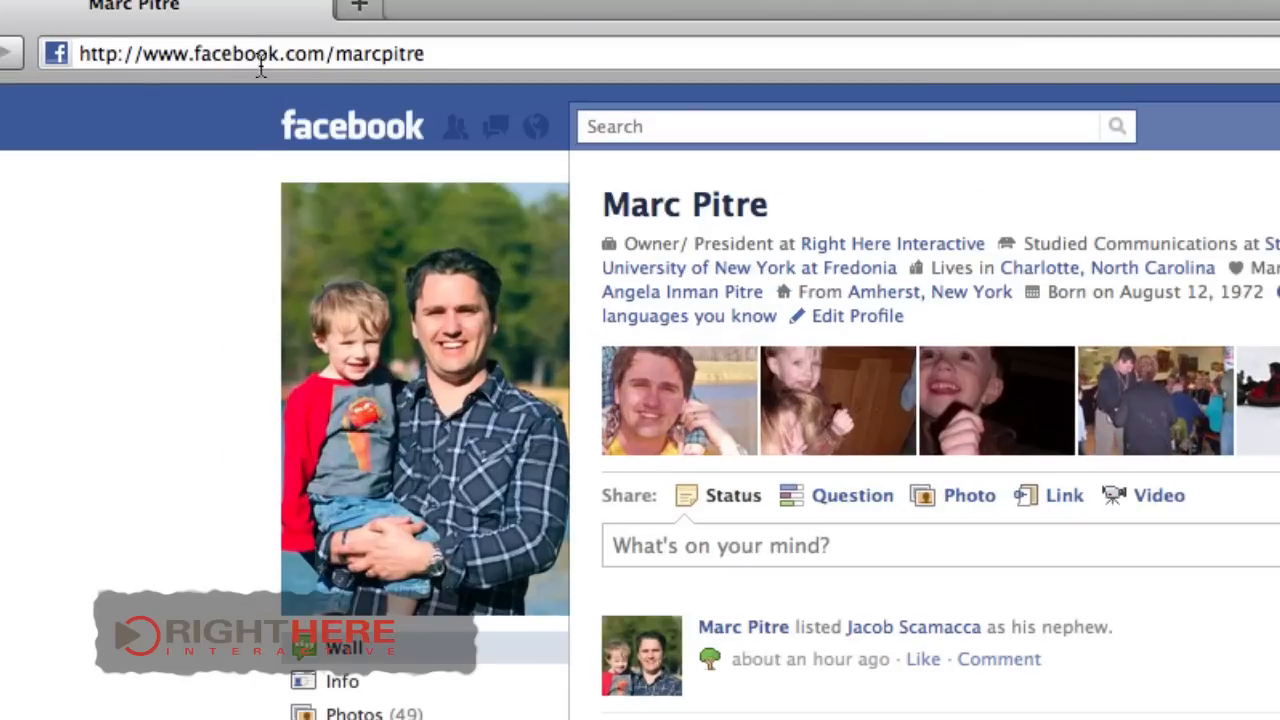
mouse_move(372, 56)
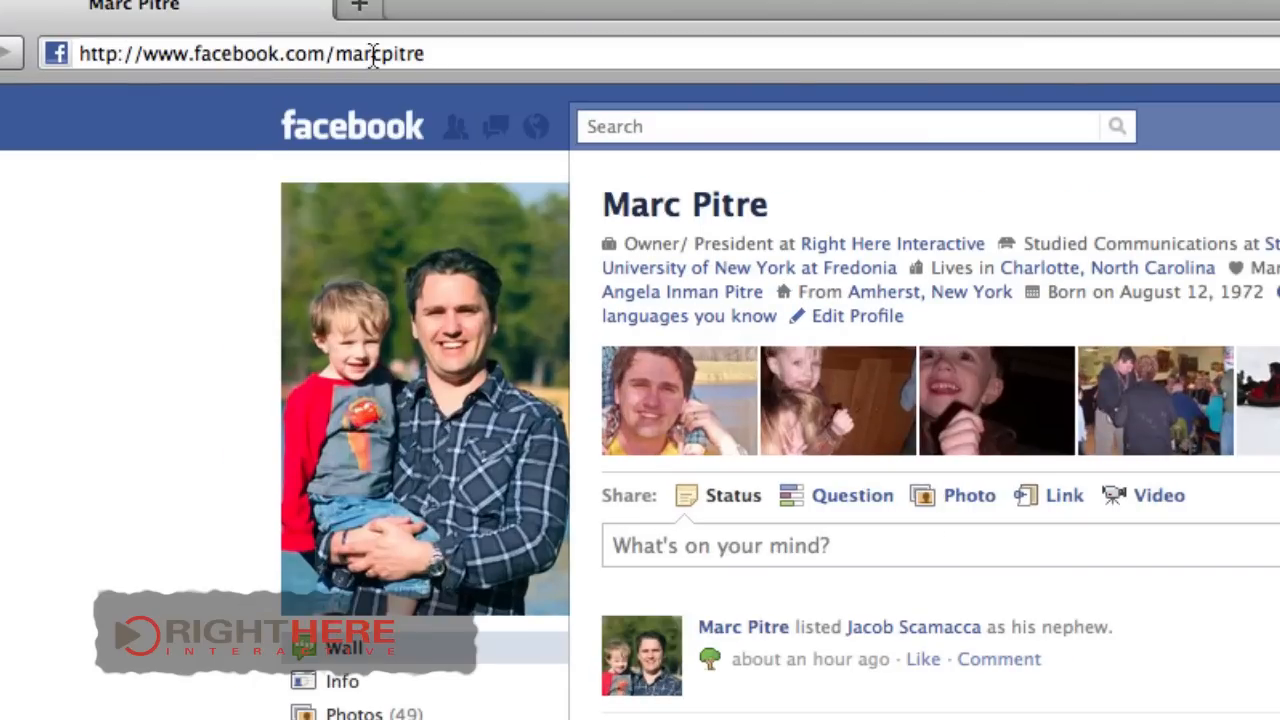
mouse_move(563, 57)
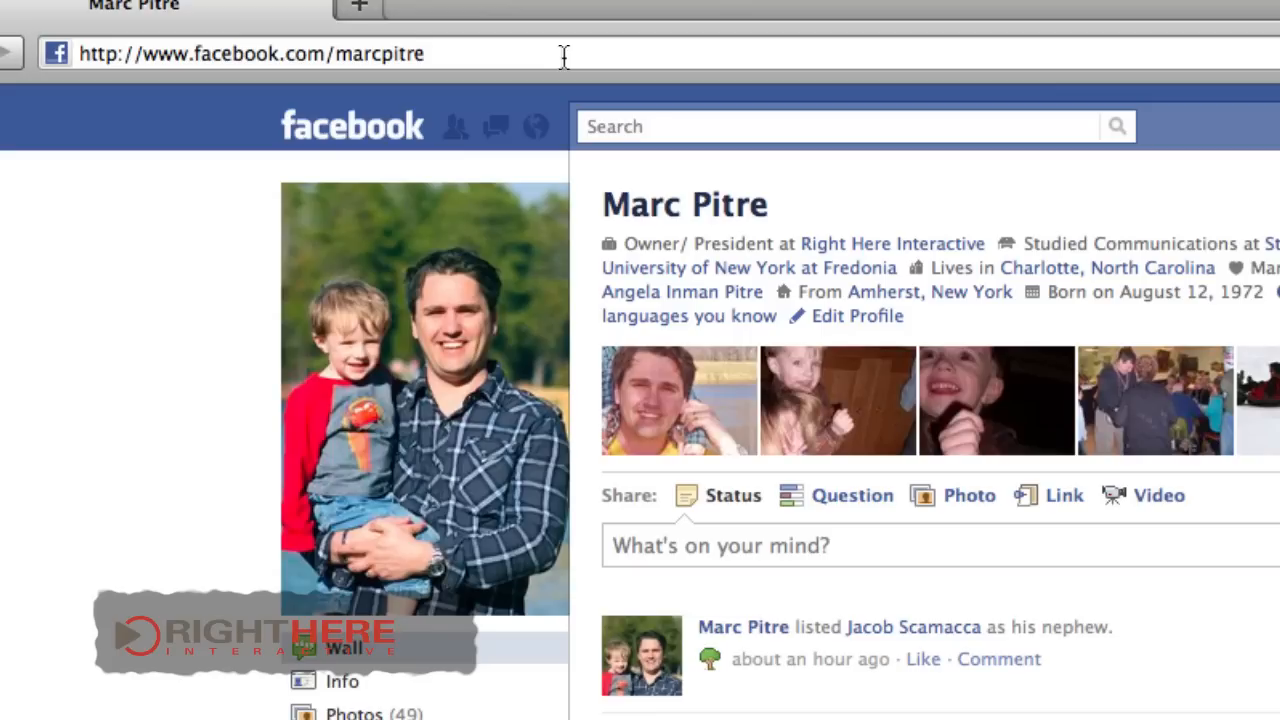
mouse_move(445, 398)
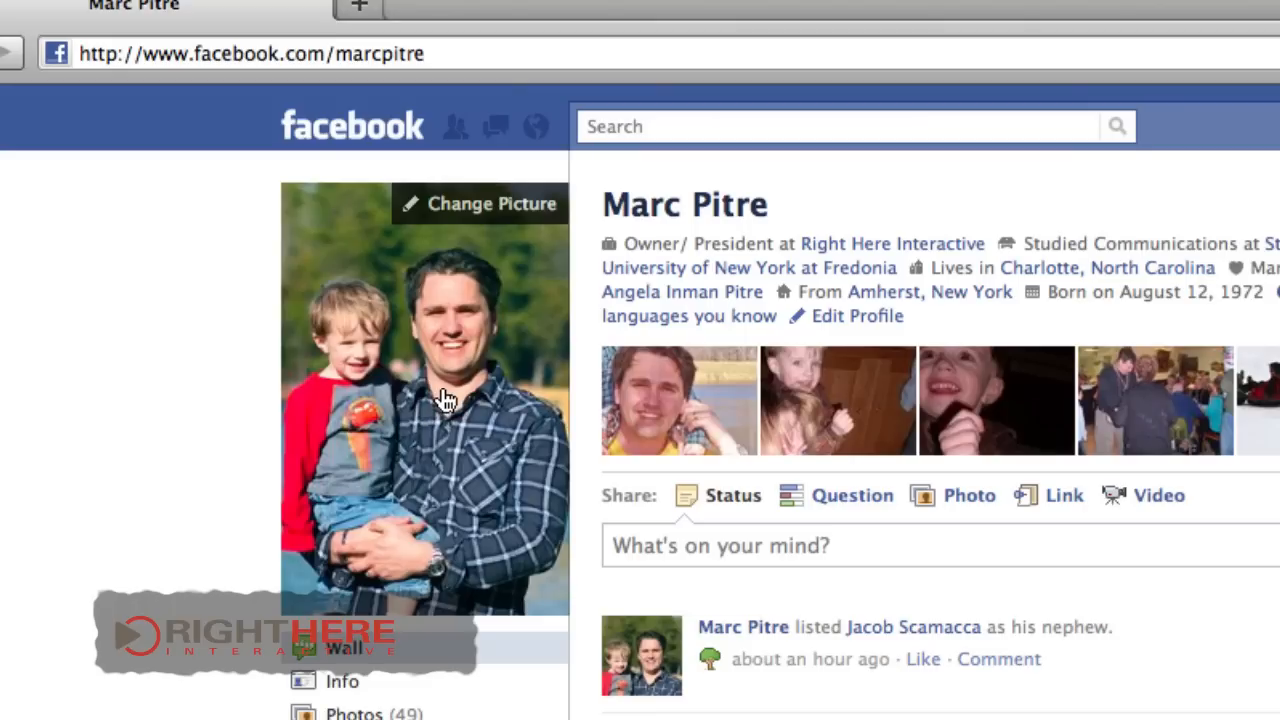
Step: Copy the profile picture's link address from its right-click menu
right_click(445, 400)
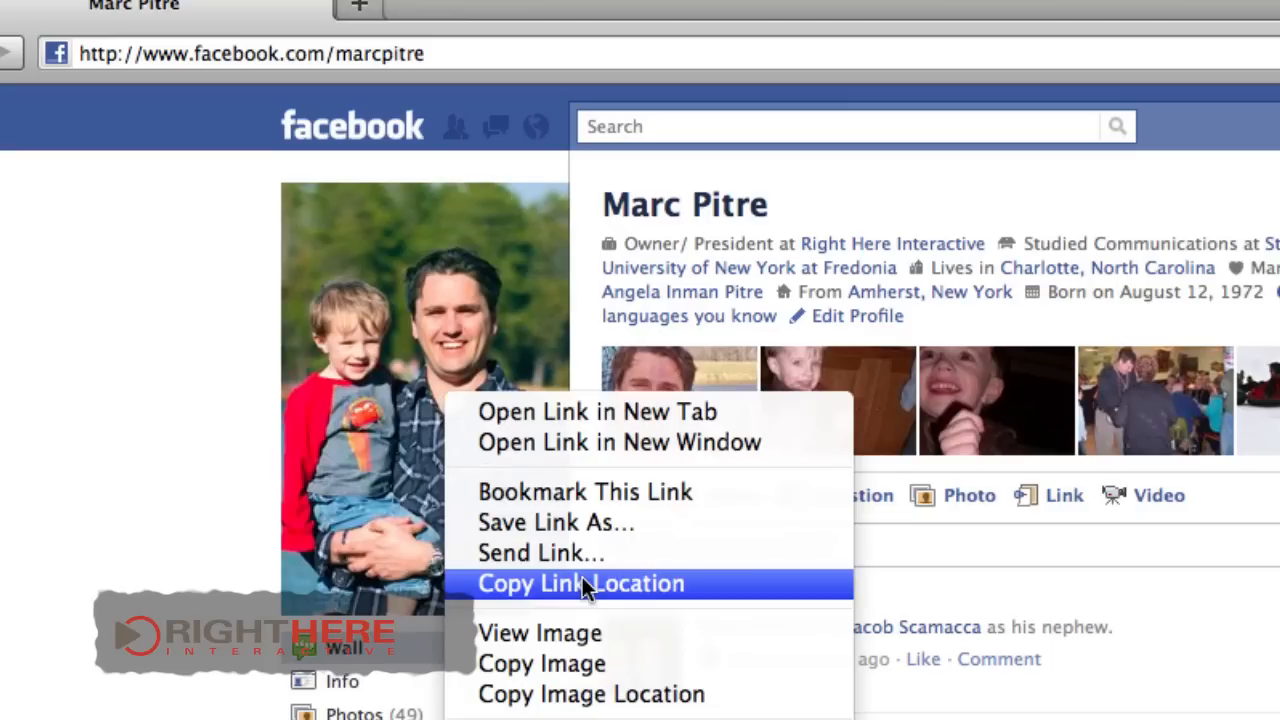
left_click(580, 583)
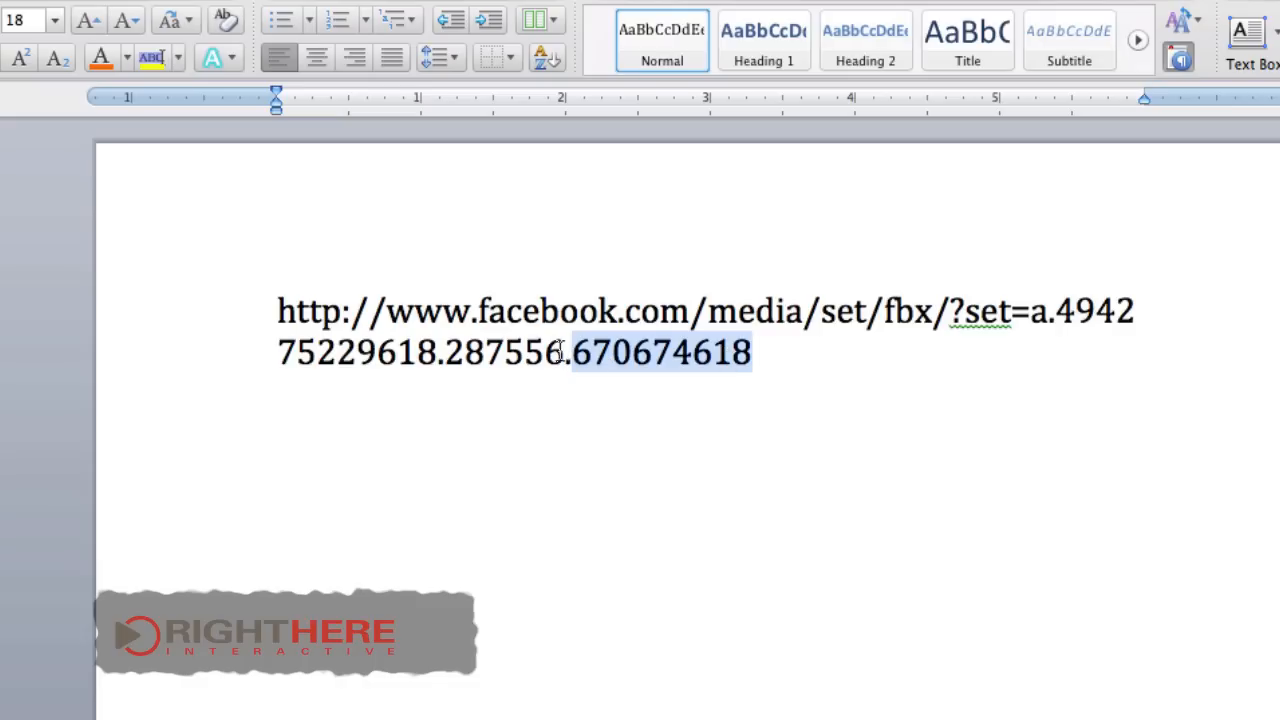
left_click(570, 352)
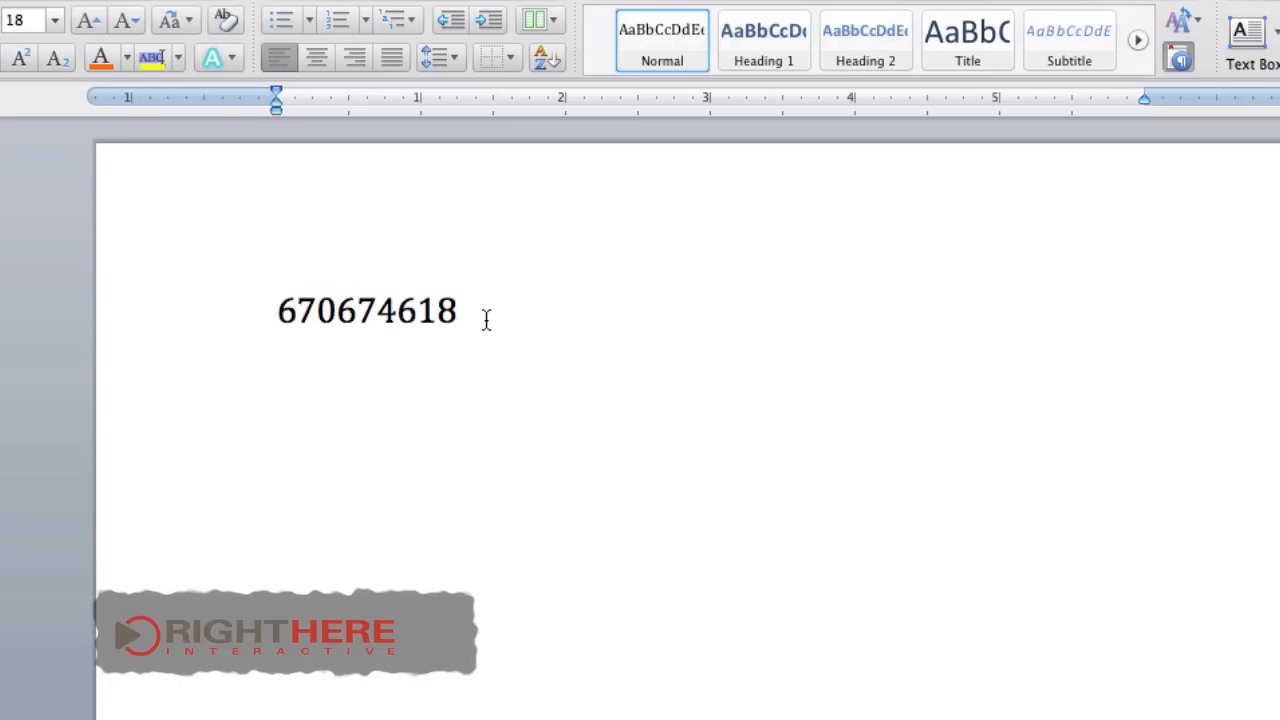
left_click(456, 310)
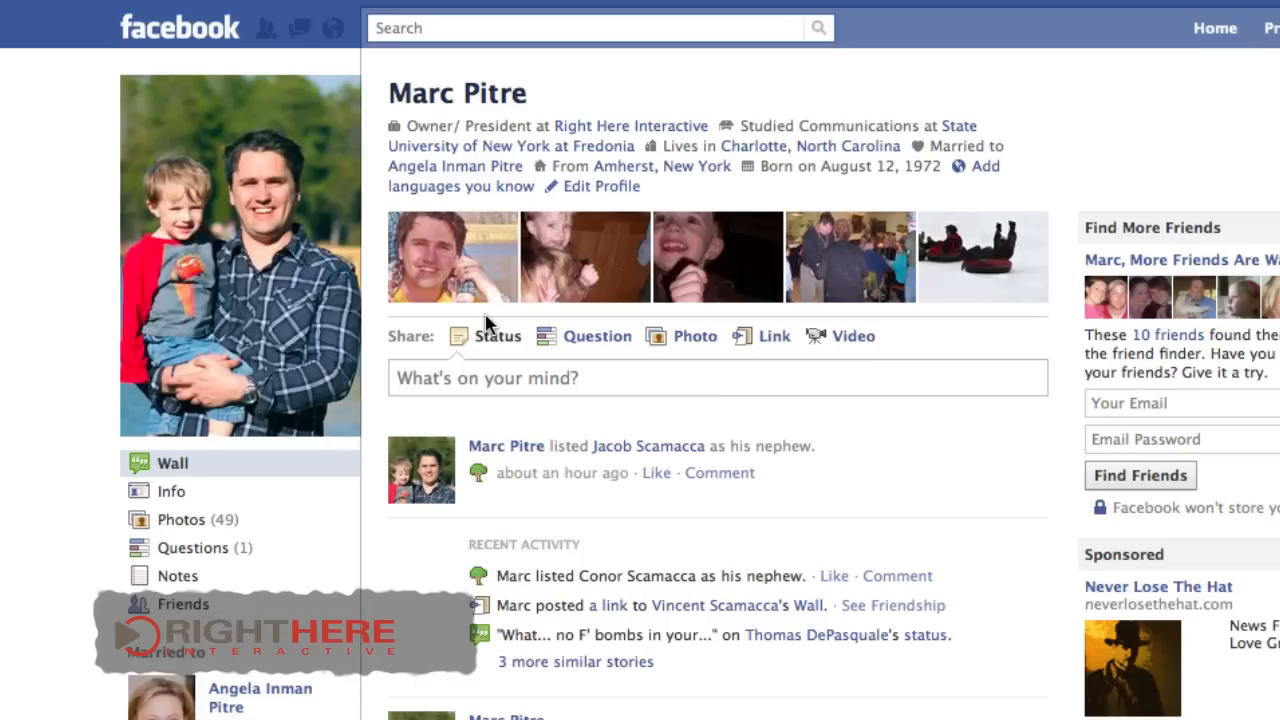
mouse_move(475, 325)
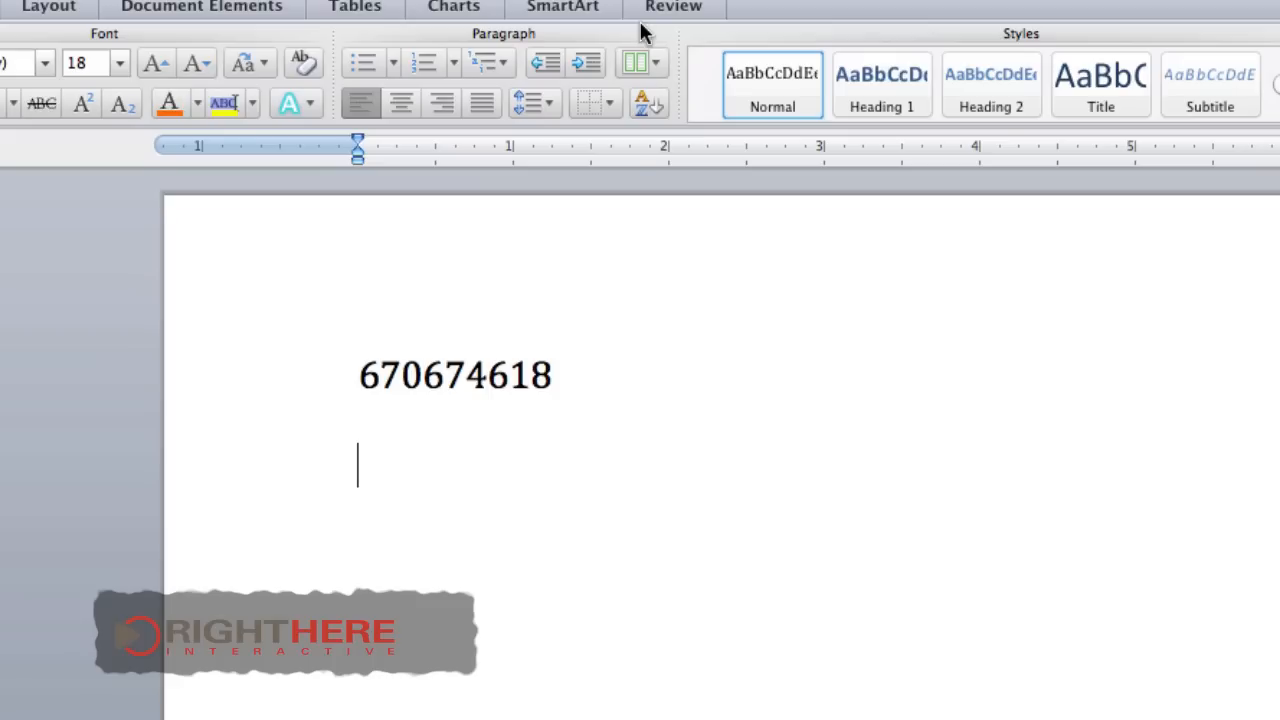
Step: Paste the photo URL on a new line and trim it down to 670674618
type("http://www.facebook.com/photo.php?fbid=10150187401619619&set=t.670674618&type=1&theater")
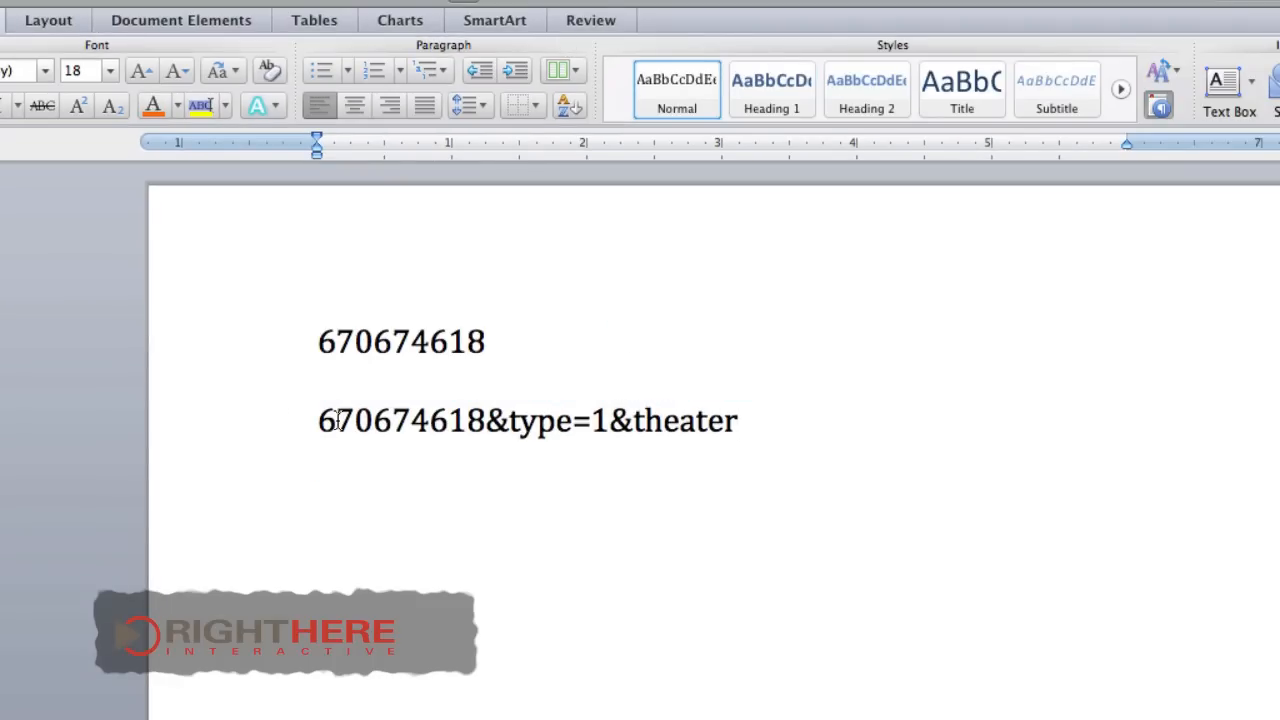
left_click_drag(490, 420, 740, 420)
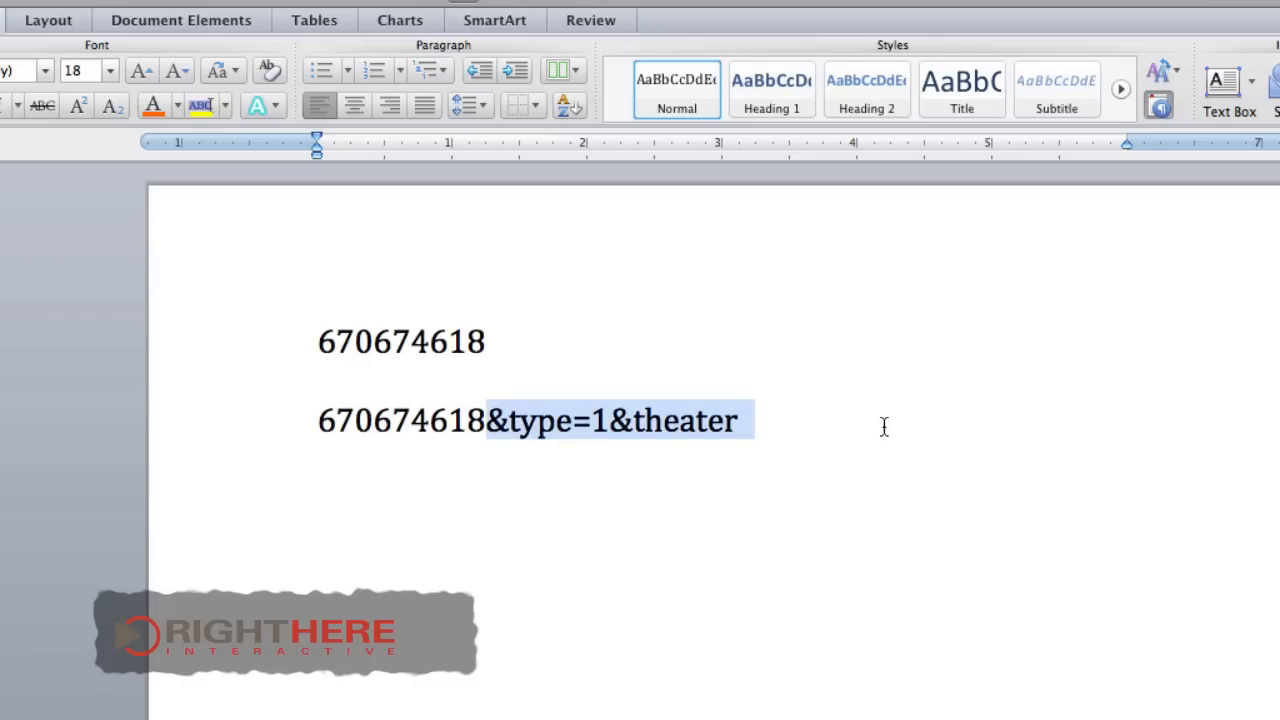
key("Delete")
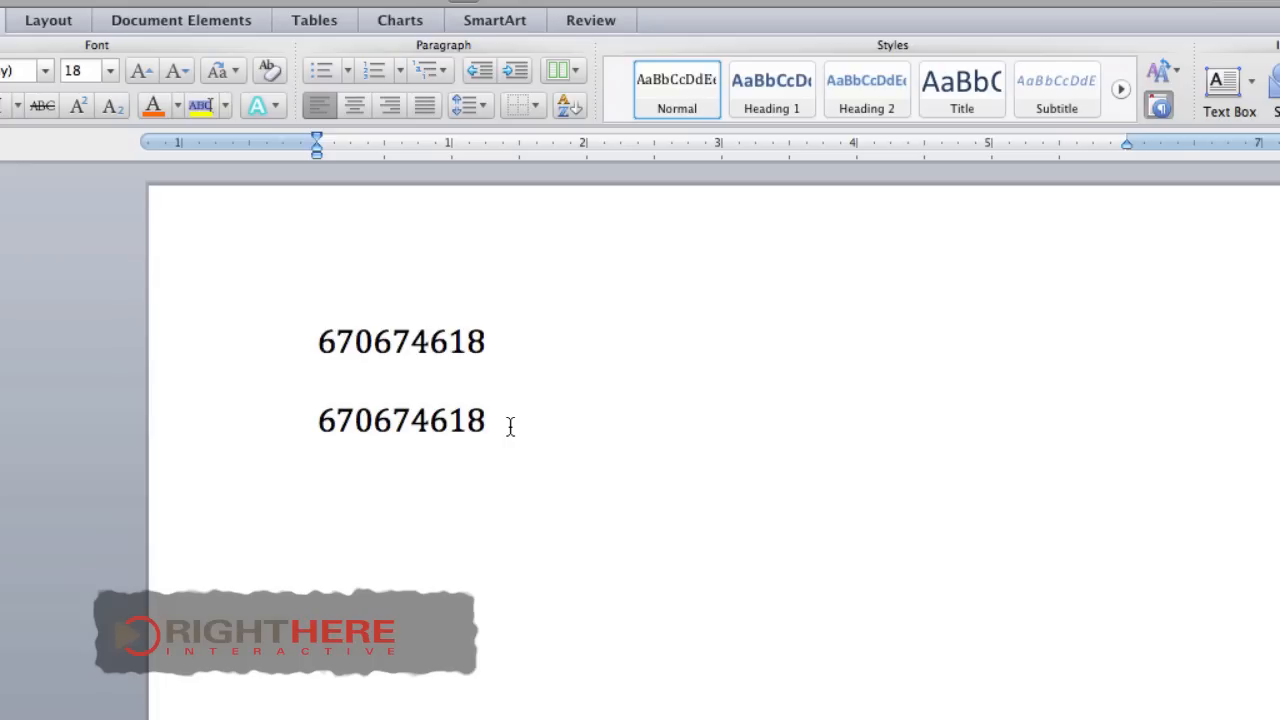
left_click(490, 420)
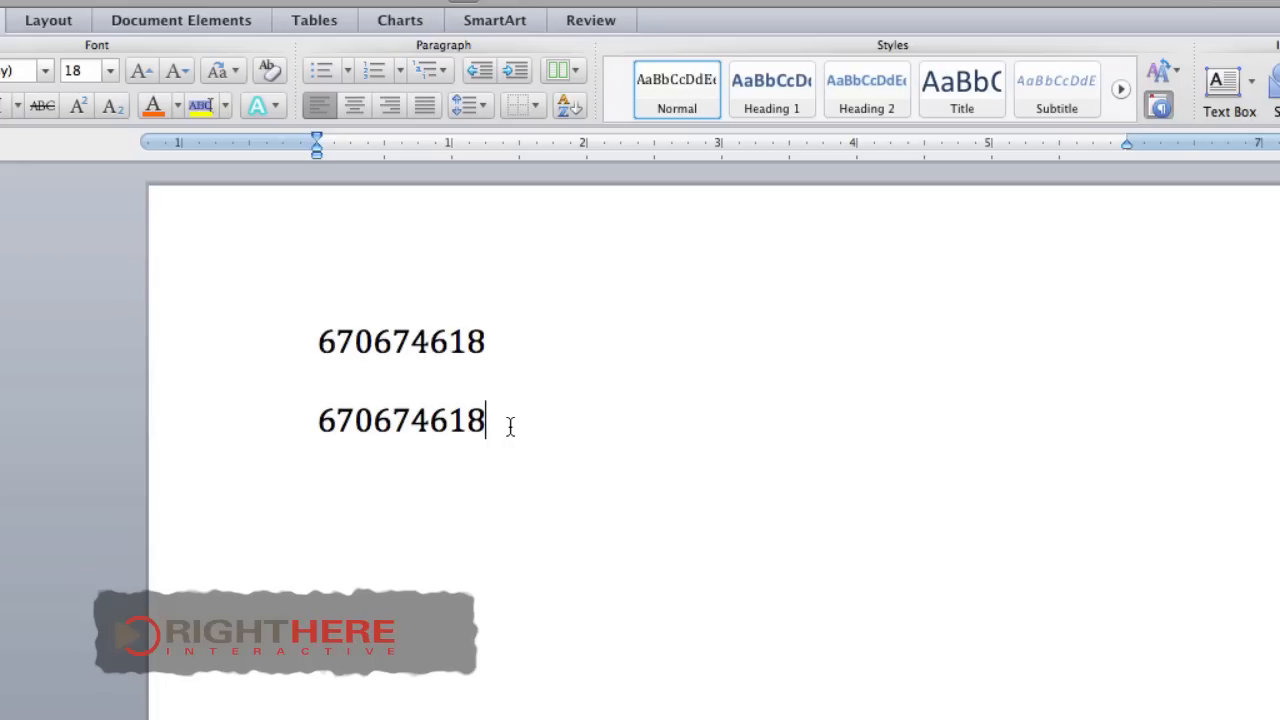